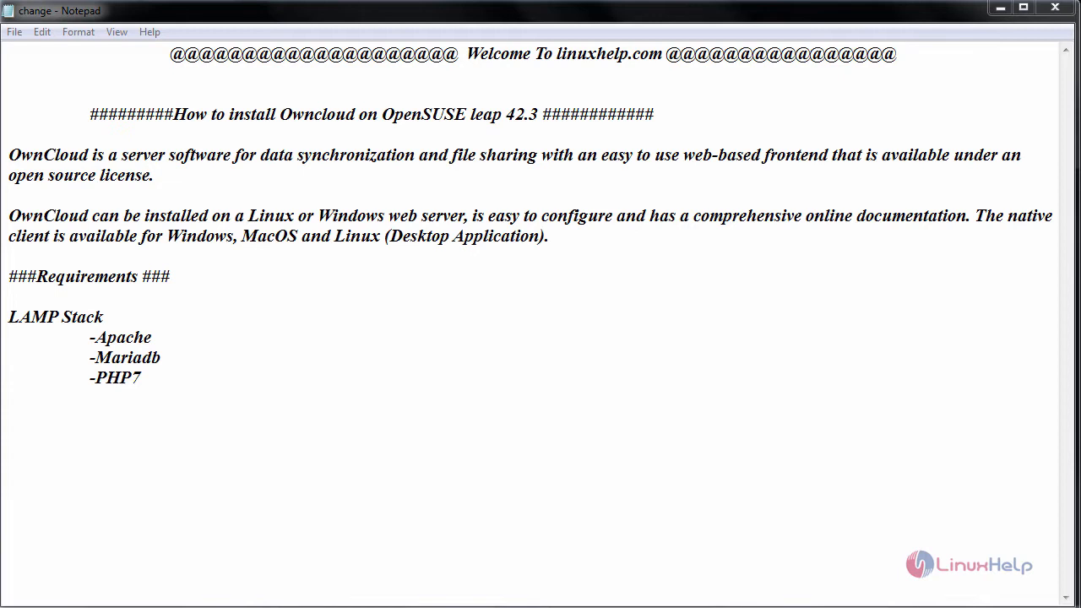
mouse_move(961, 155)
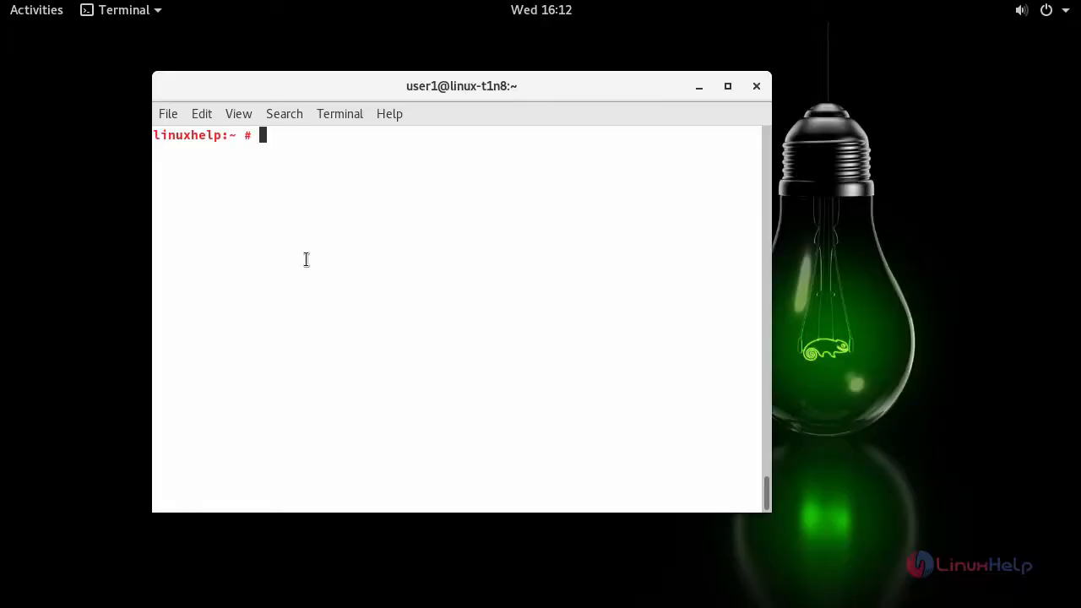
mouse_move(396, 236)
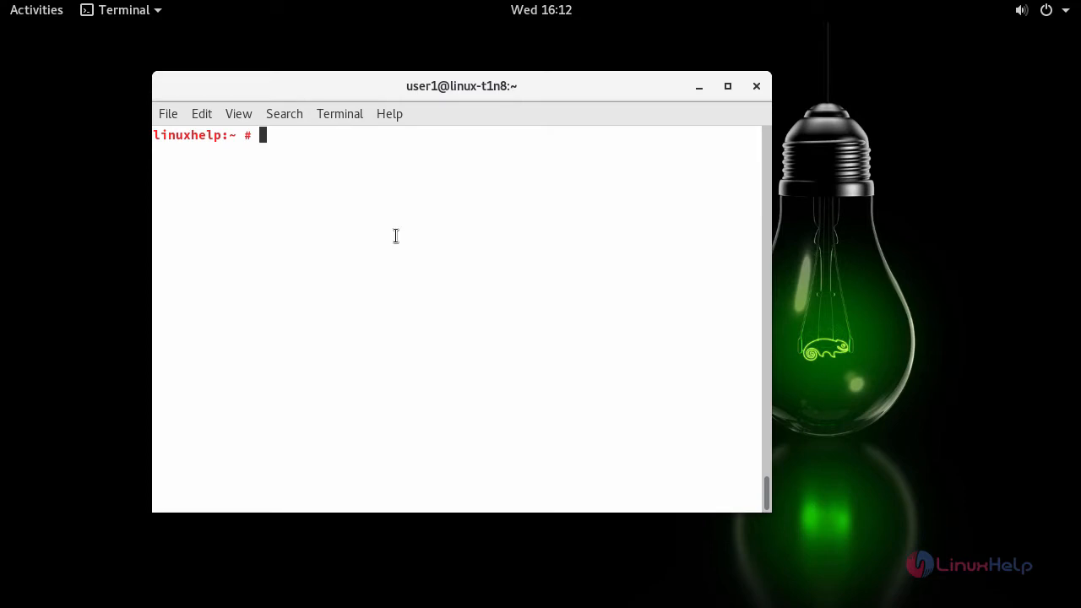
- Download owncloud-10.0.3.zip from download.owncloud.org/community with wget
type("wget https://download.owncloud.org/community/owncloud-10.0.3.zip")
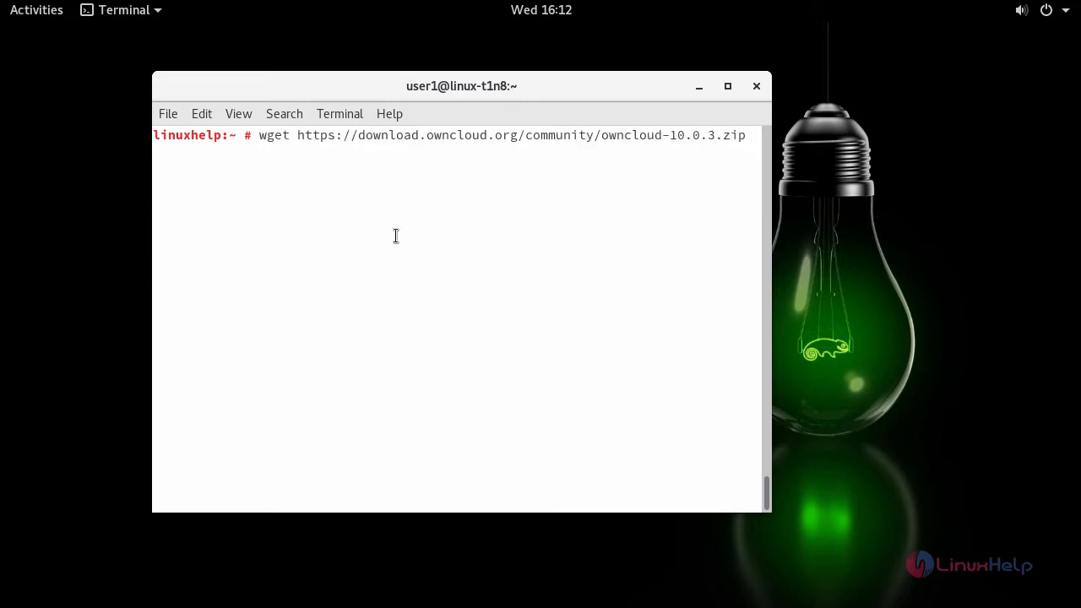
key("Return")
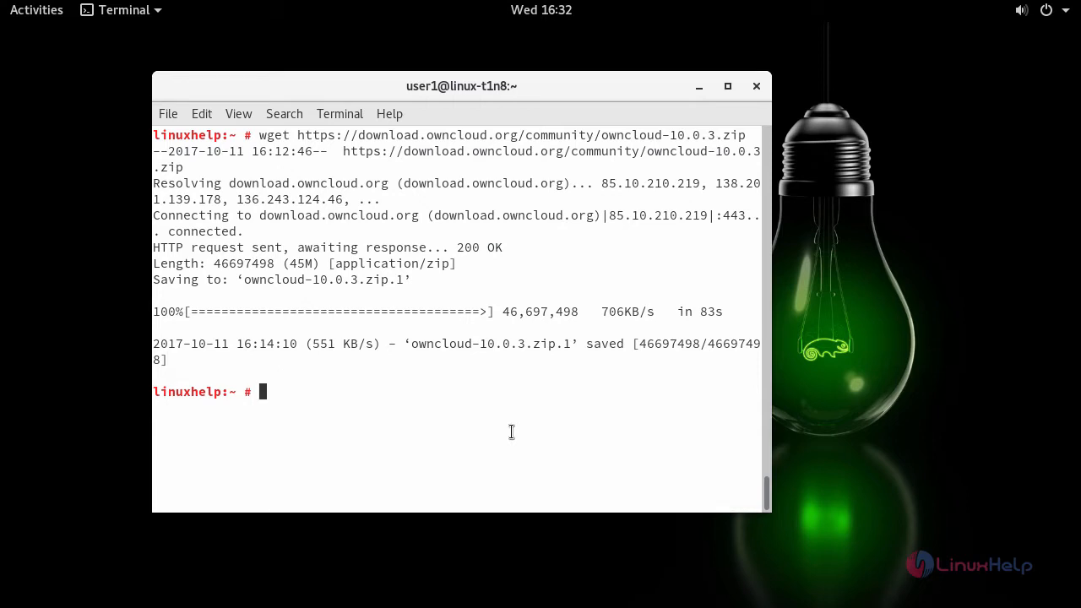
- Unzip owncloud-10.0.3.zip into /srv/www/
type("unz")
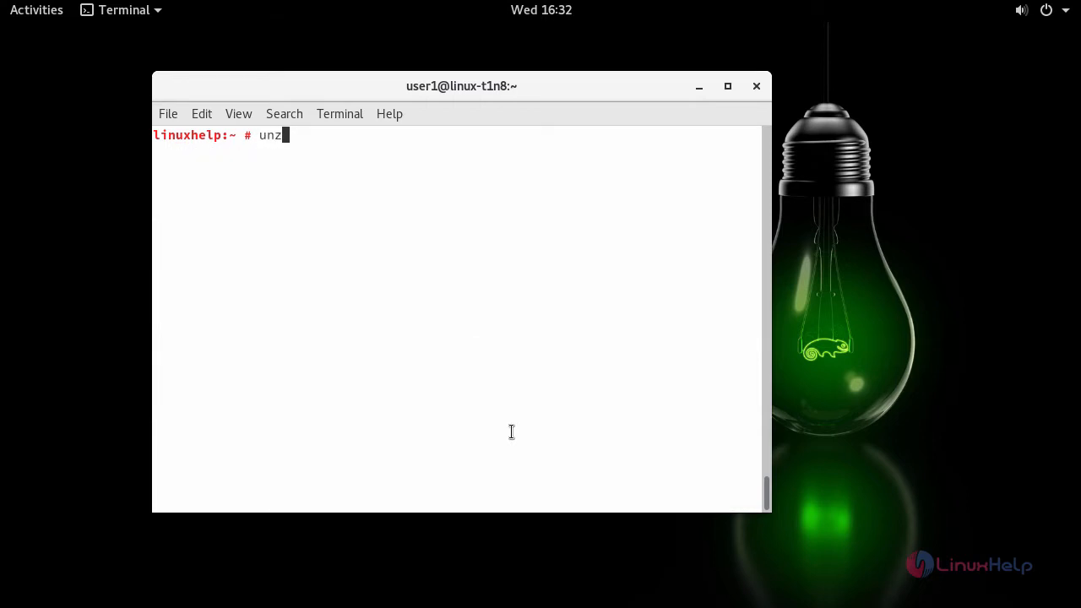
type("ip")
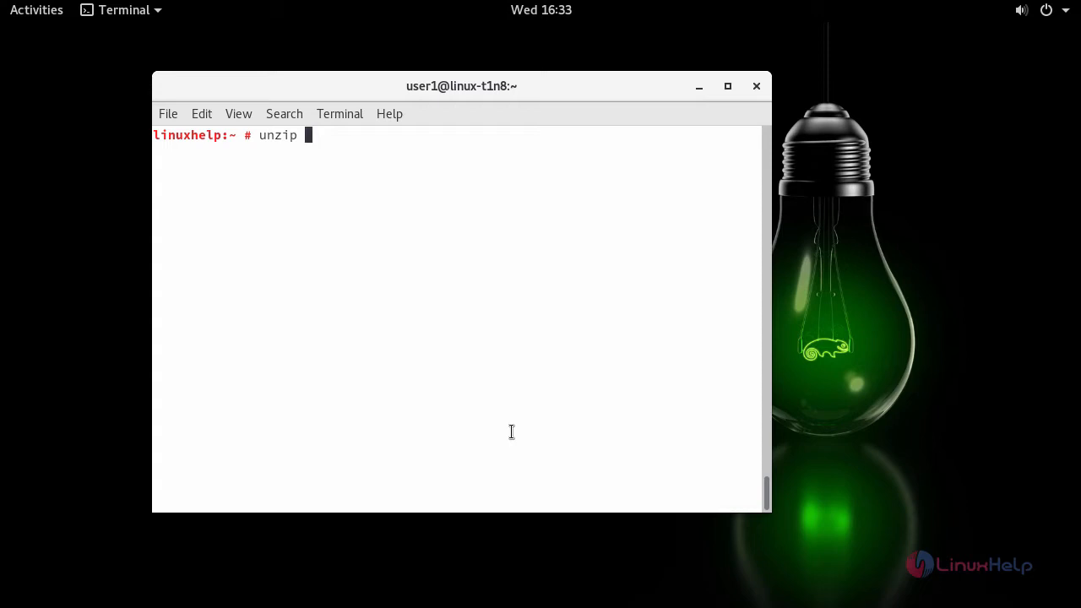
type("owncloud-10.0.3.zip -")
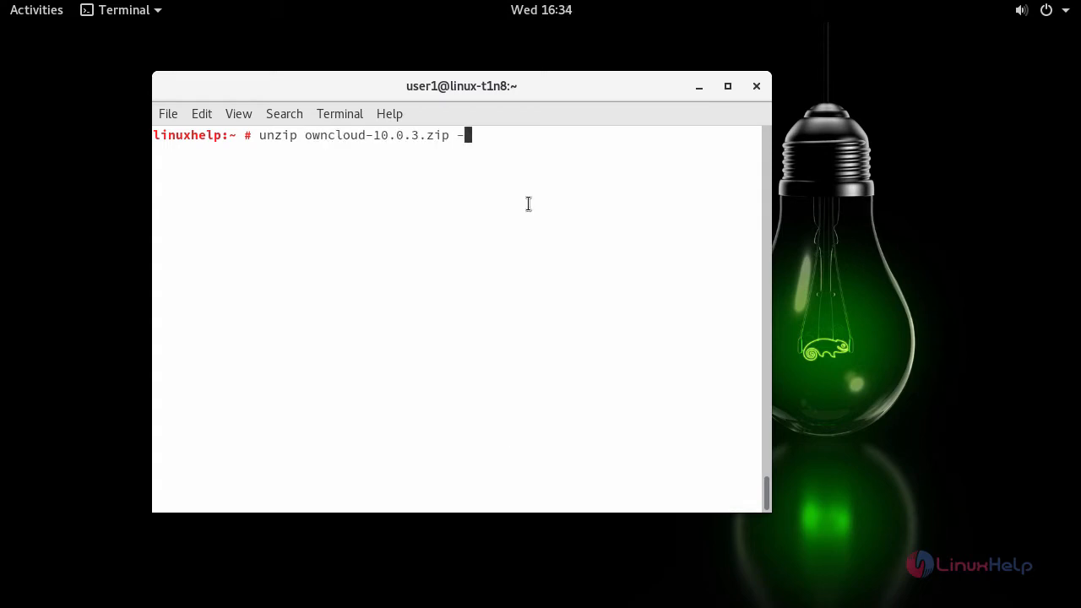
type("d /srv/www/")
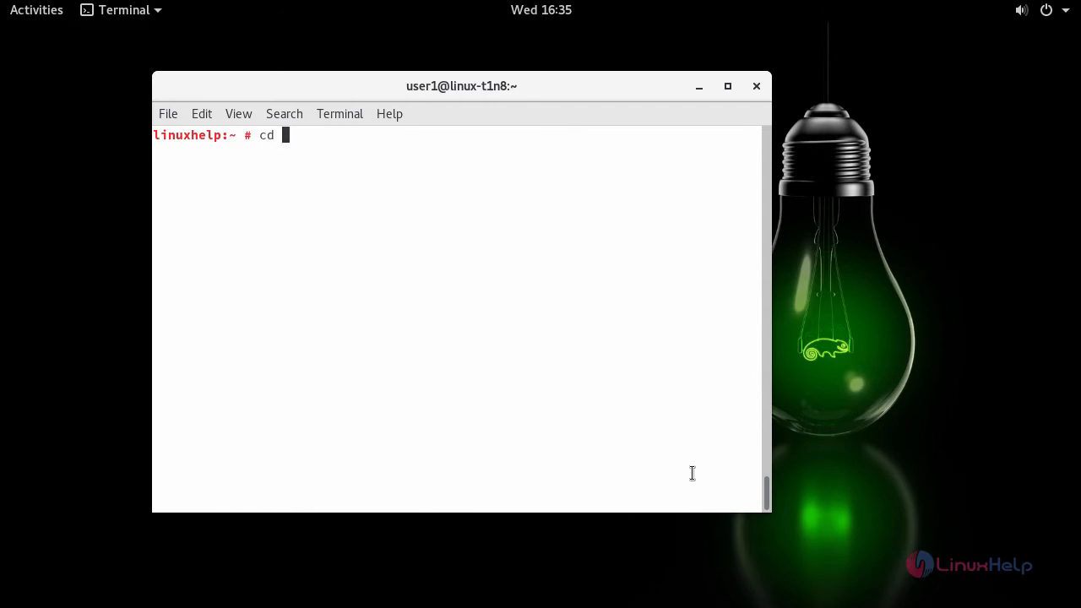
- Change into the /srv/www/htdocs web folder and list its contents
type("/srv/")
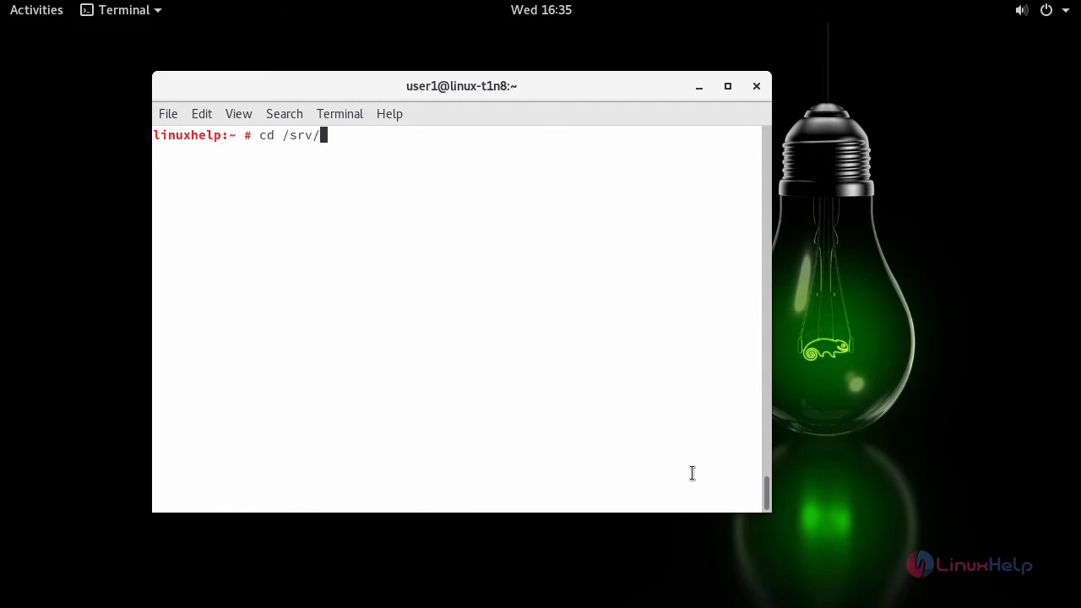
type("www/")
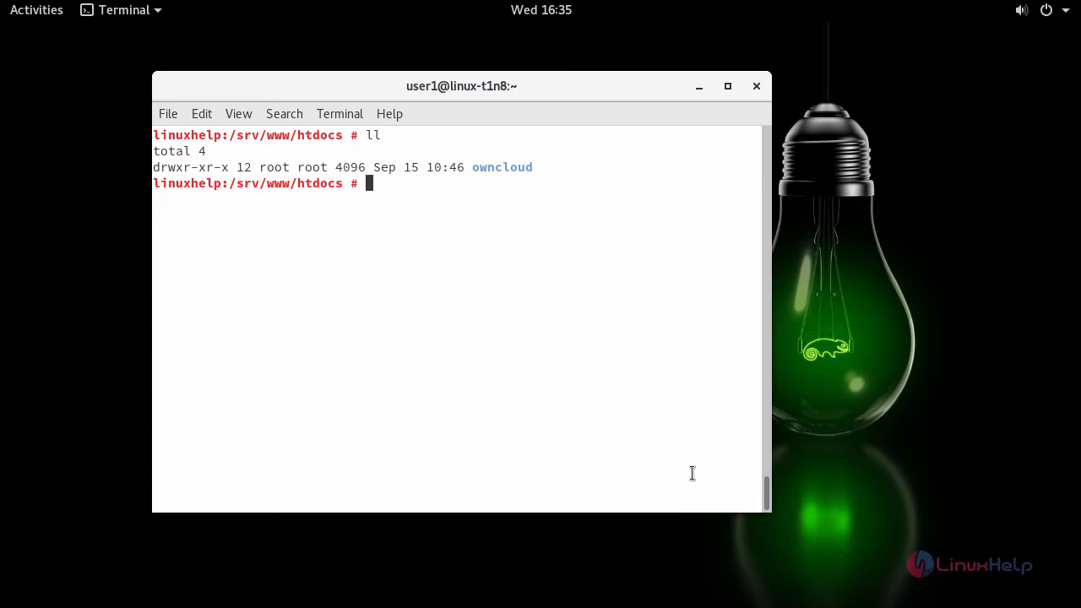
type("chown")
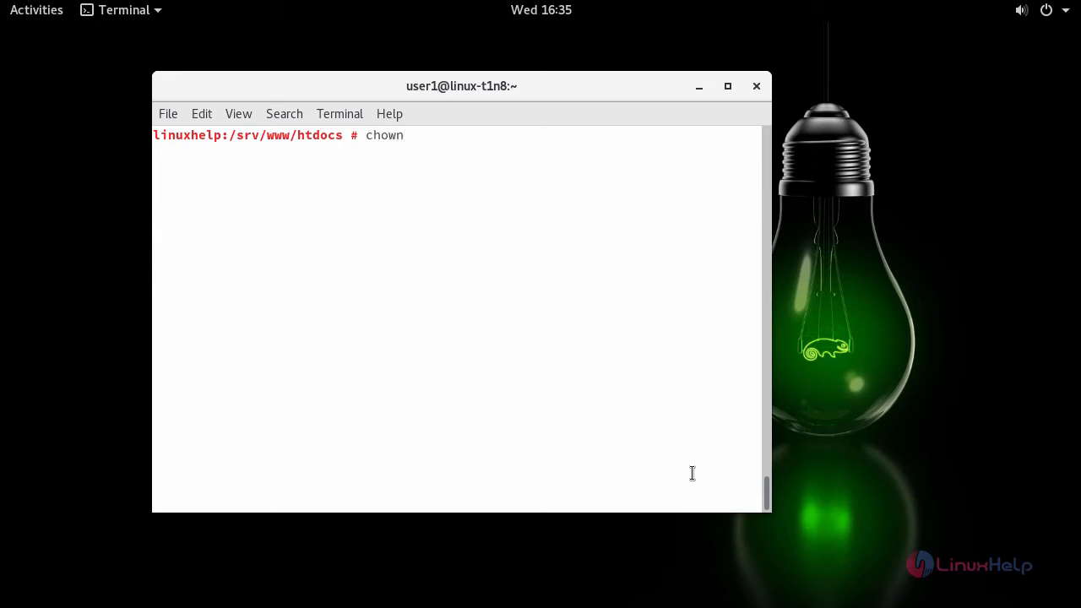
type("-R")
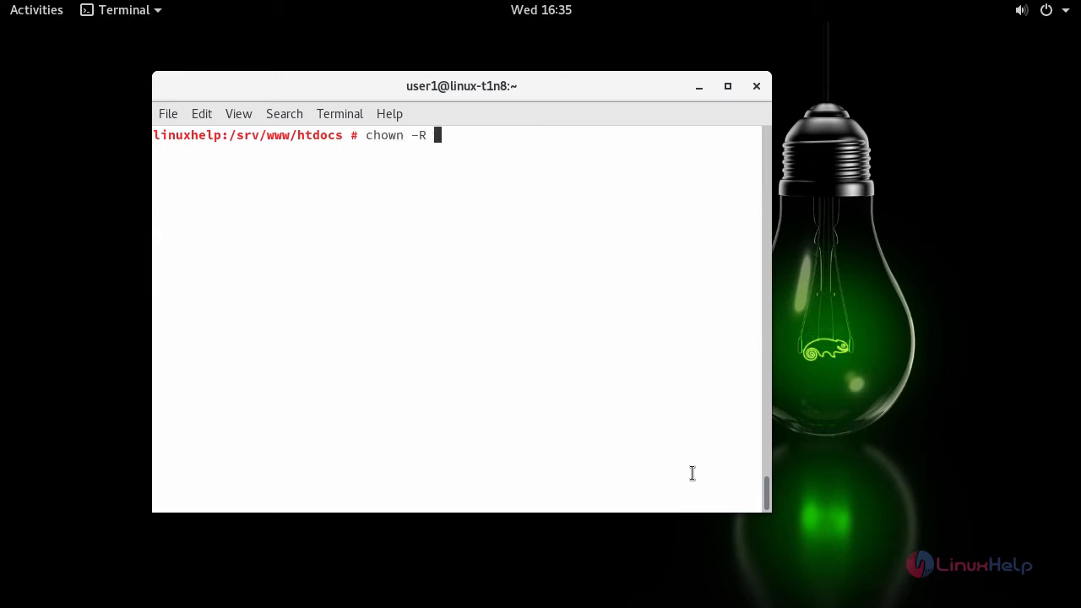
type("www")
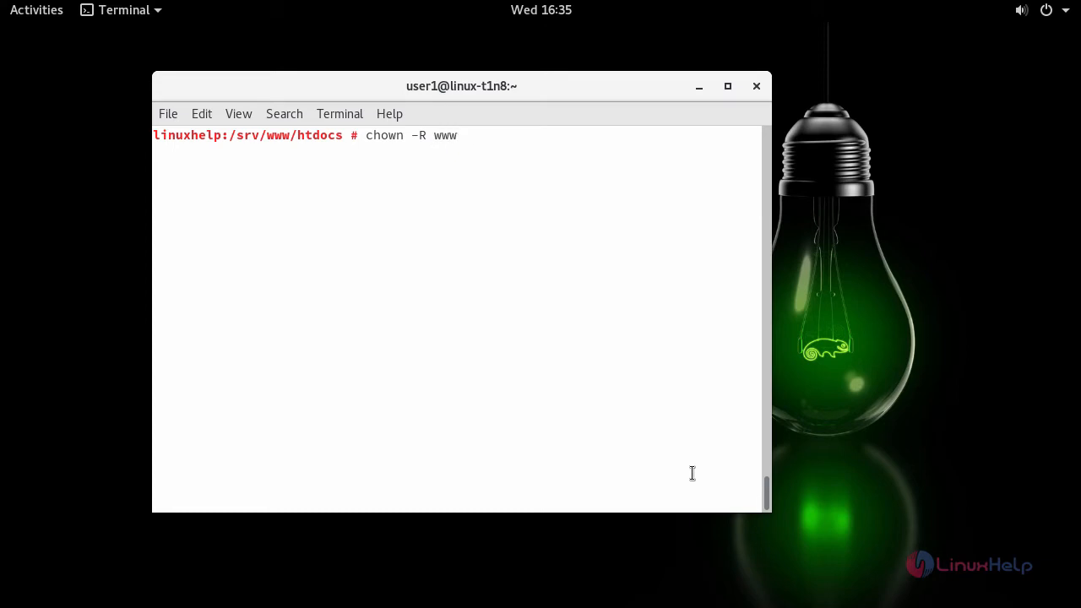
type("run:w")
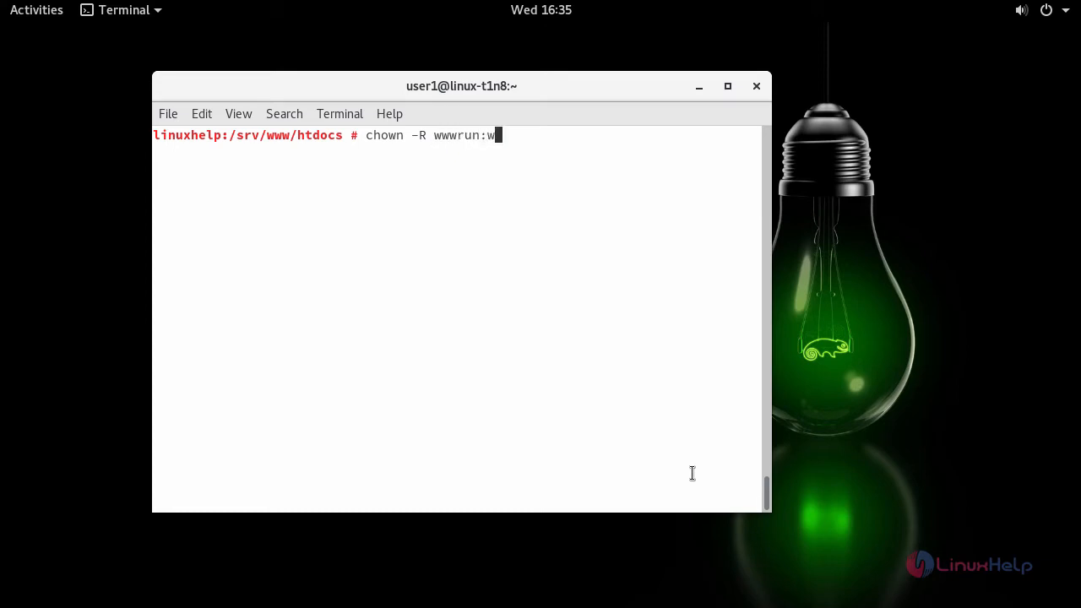
type("ww /s")
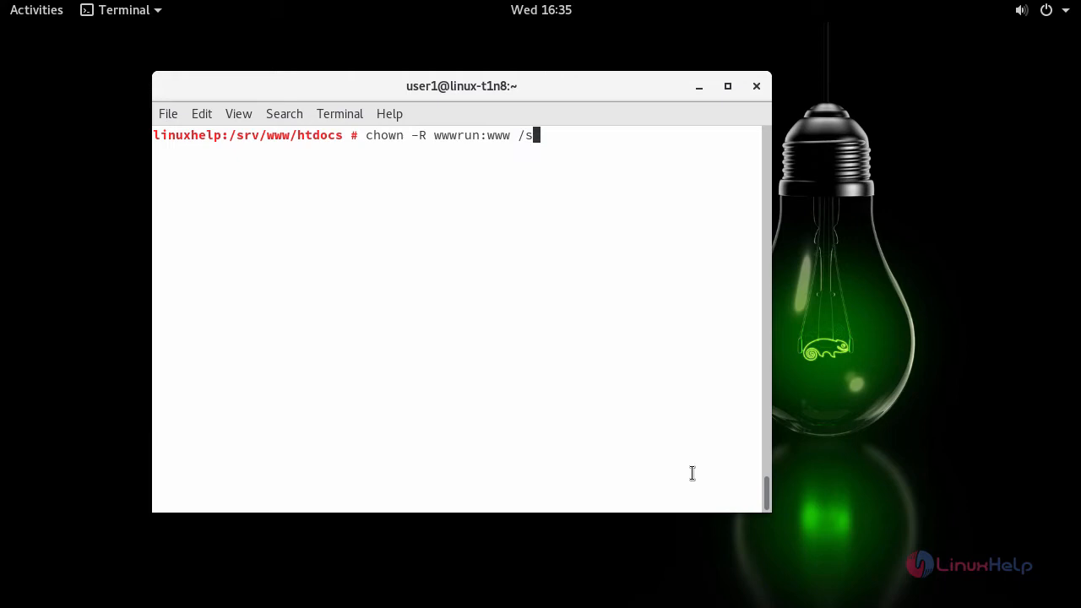
type("rv/www/h")
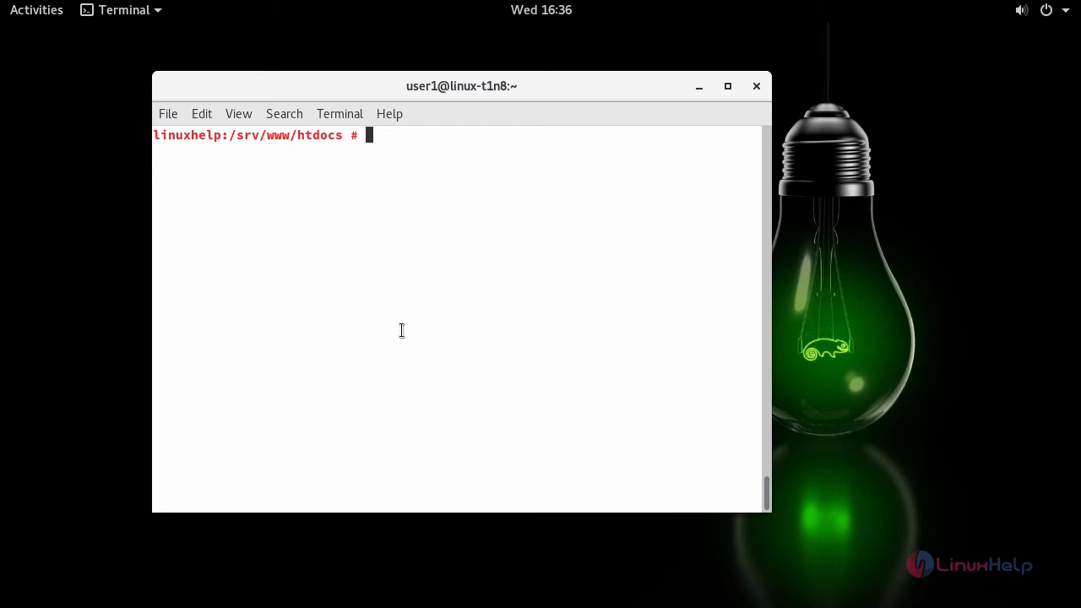
- Edit /etc/sysconfig/SuSEfirewall2 in vim
type("vi")
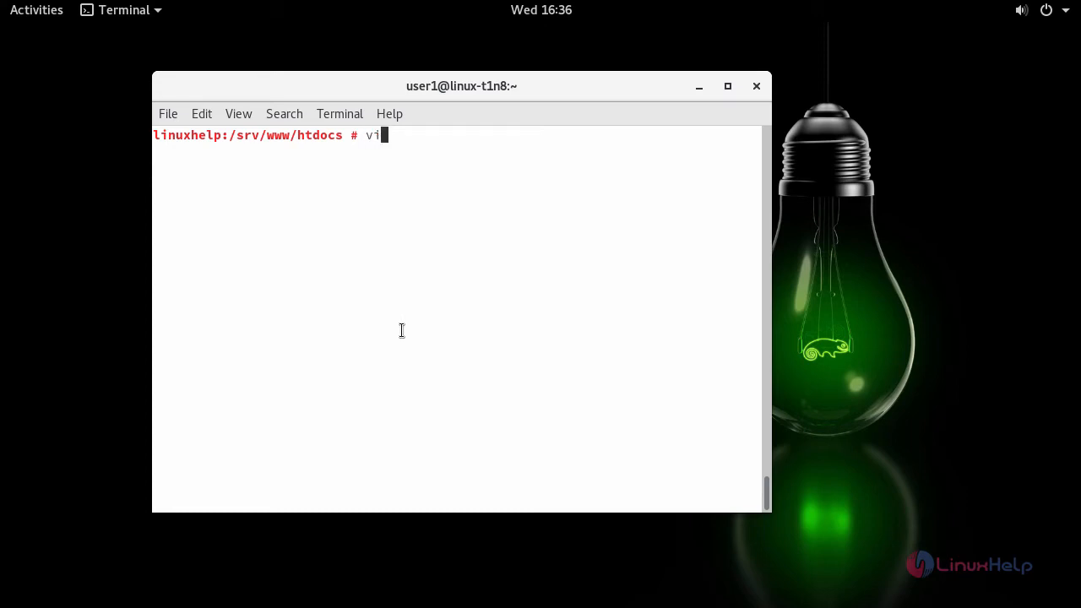
type("m /etc/")
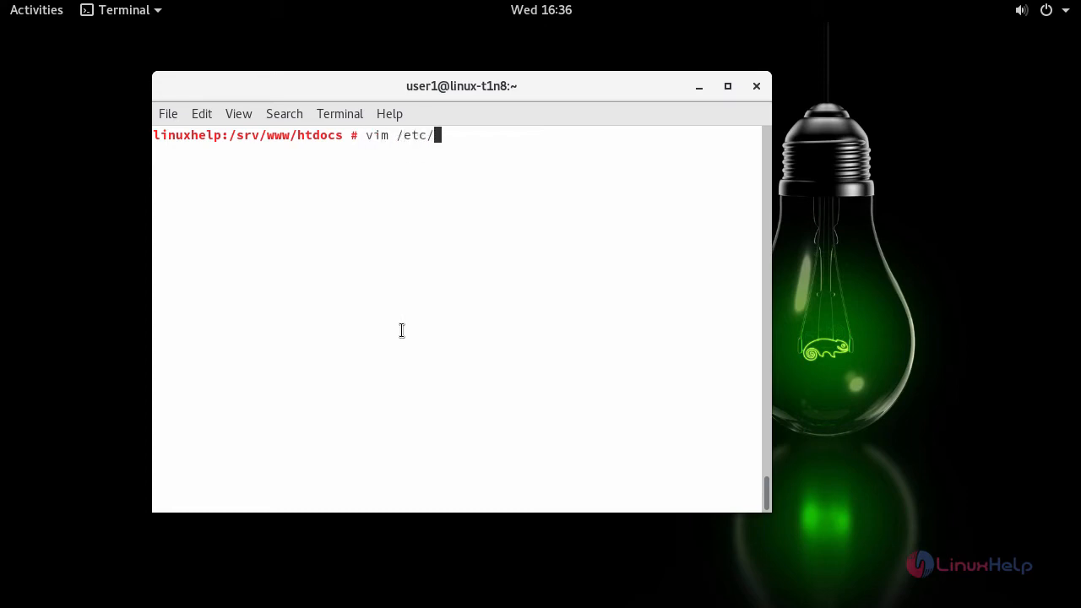
type("sys")
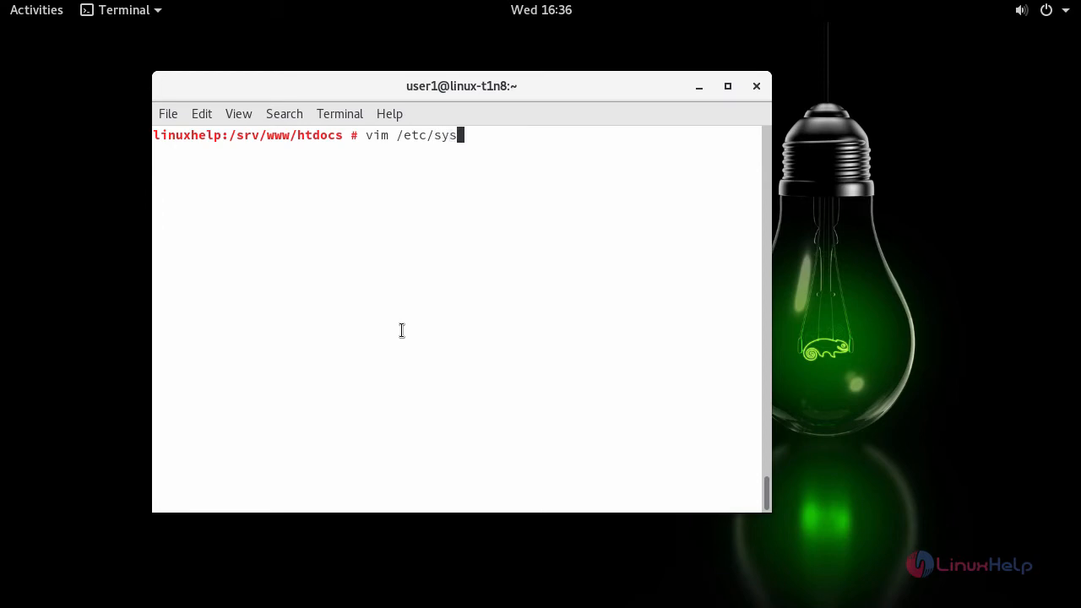
type("co")
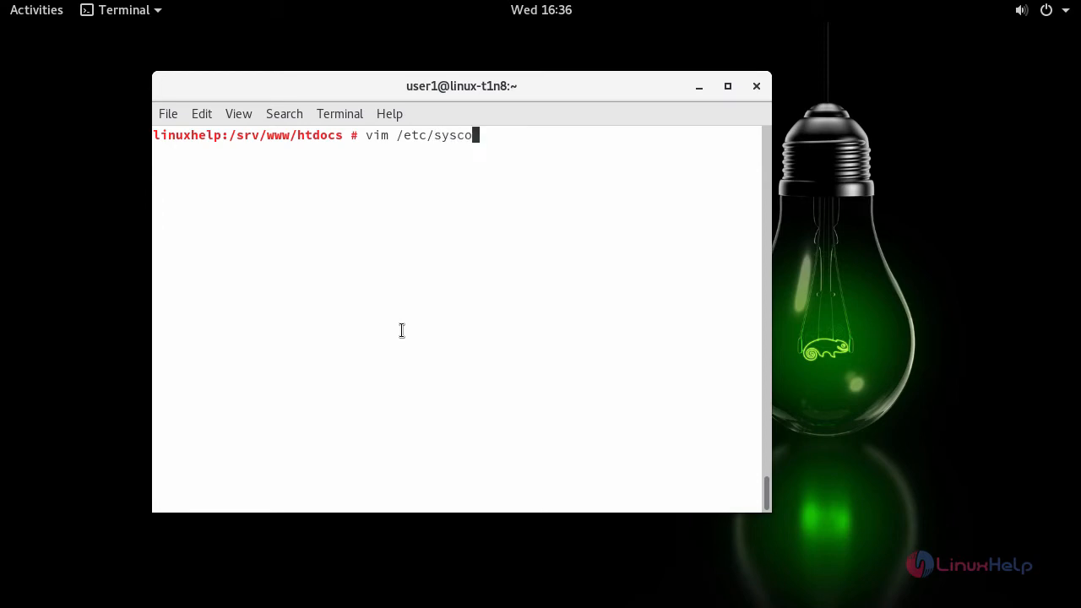
type("nfig/SuSEfirewall2")
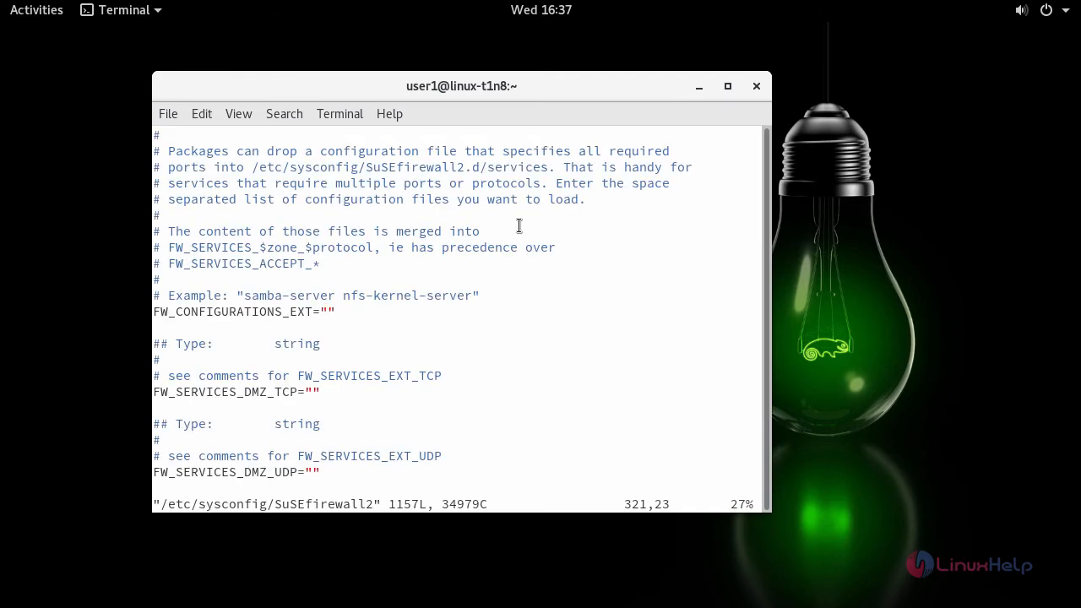
- Set FW_CONFIGURATIONS_EXT to apache2, then save and quit
type("pa")
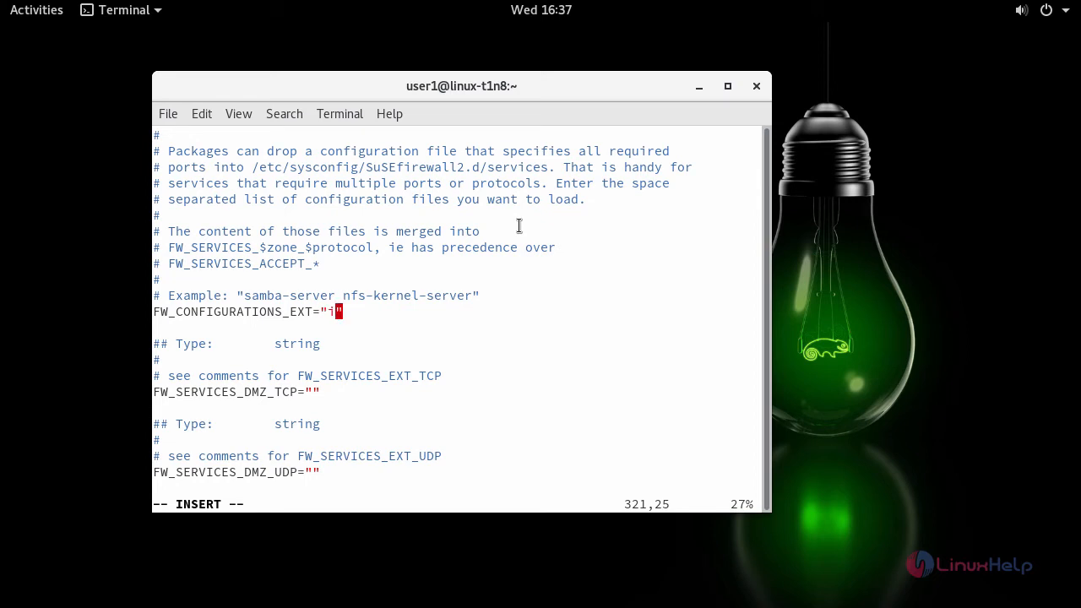
type("apac")
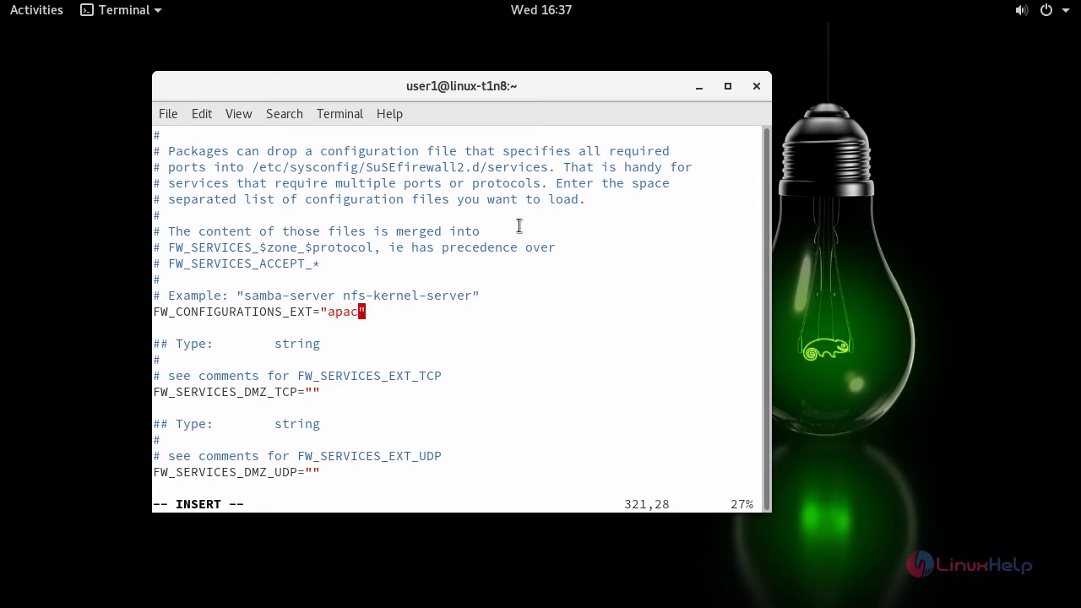
key("Escape")
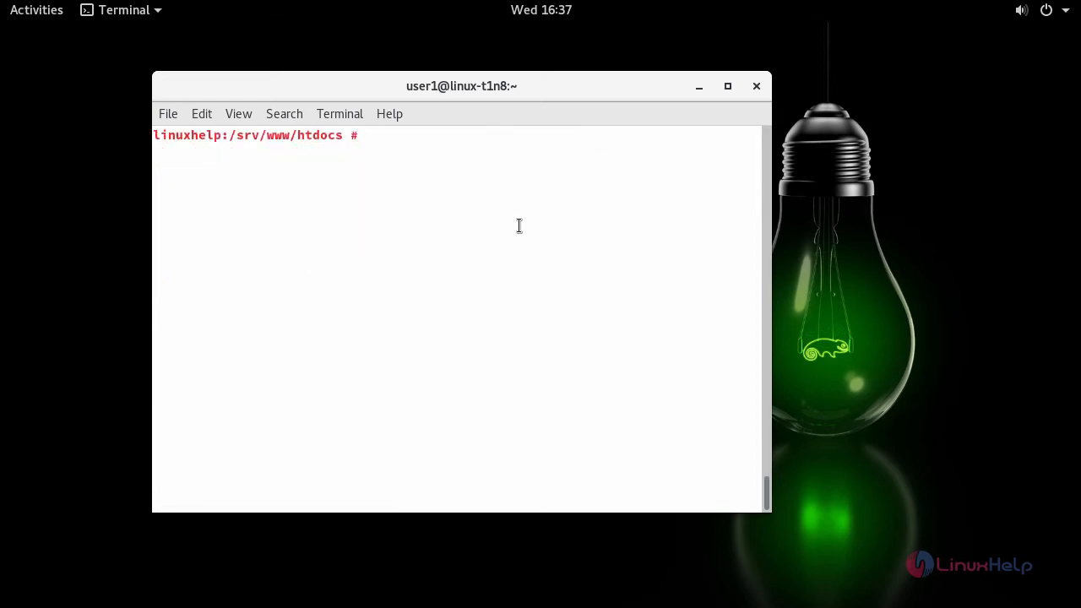
- Restart the SuSEfirewall2 service with systemctl
type("systemctl restart Su")
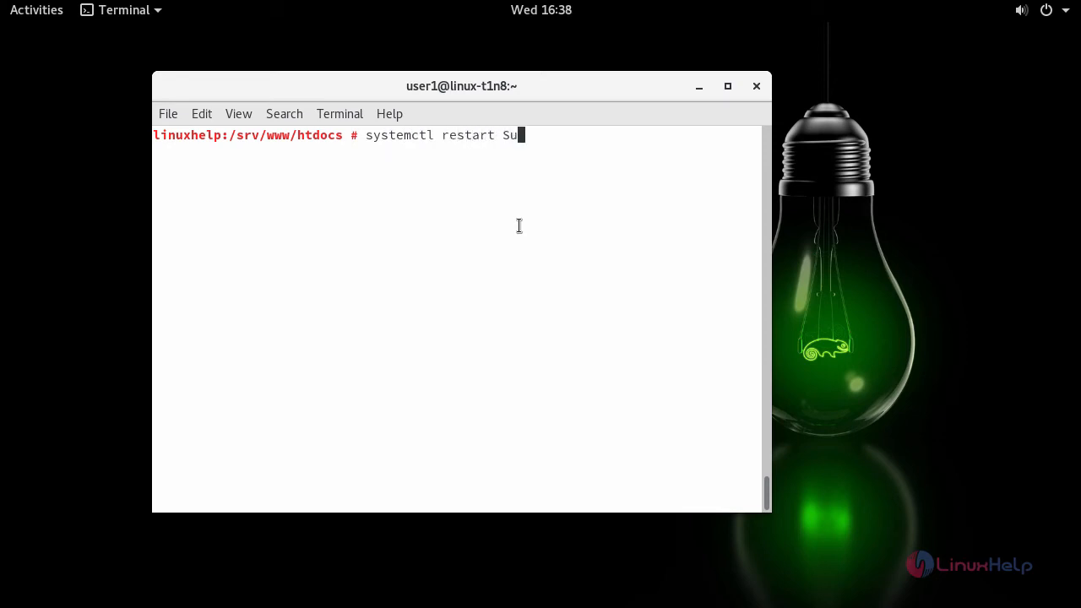
type("SEfirewall2")
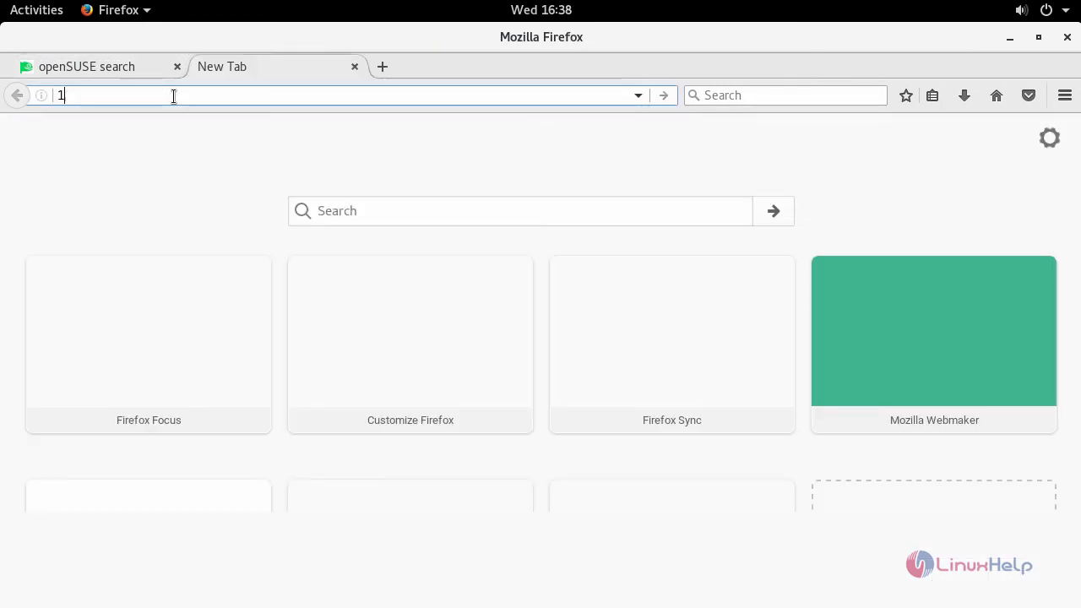
- At 192.168.7.216/owncloud, enter the admin username and password and finish setup
type("92.168.7.216/")
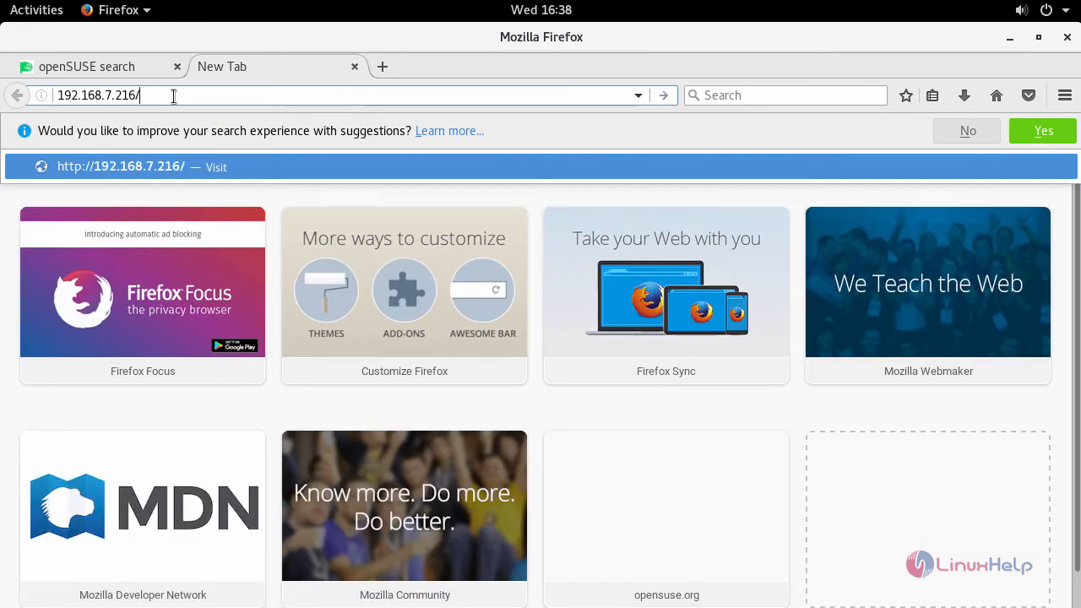
type("owncloud/")
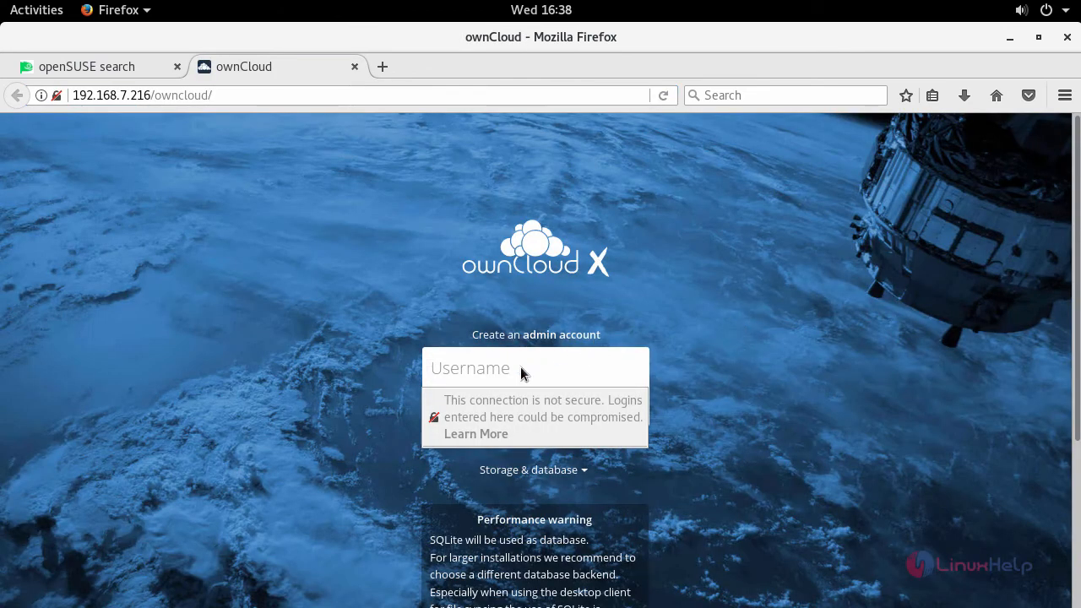
type("admin")
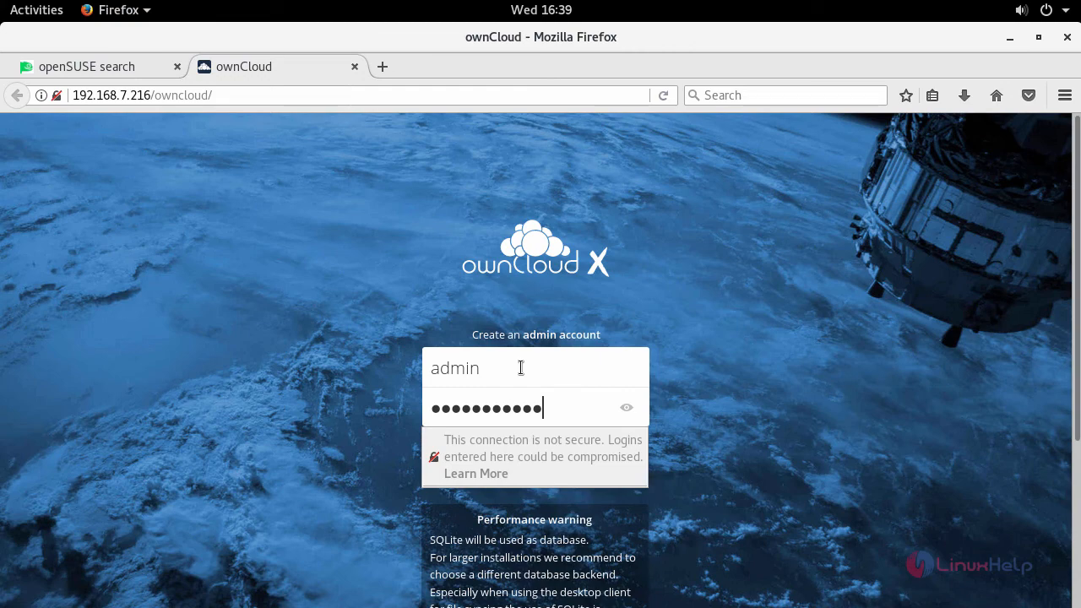
scroll("down", 3)
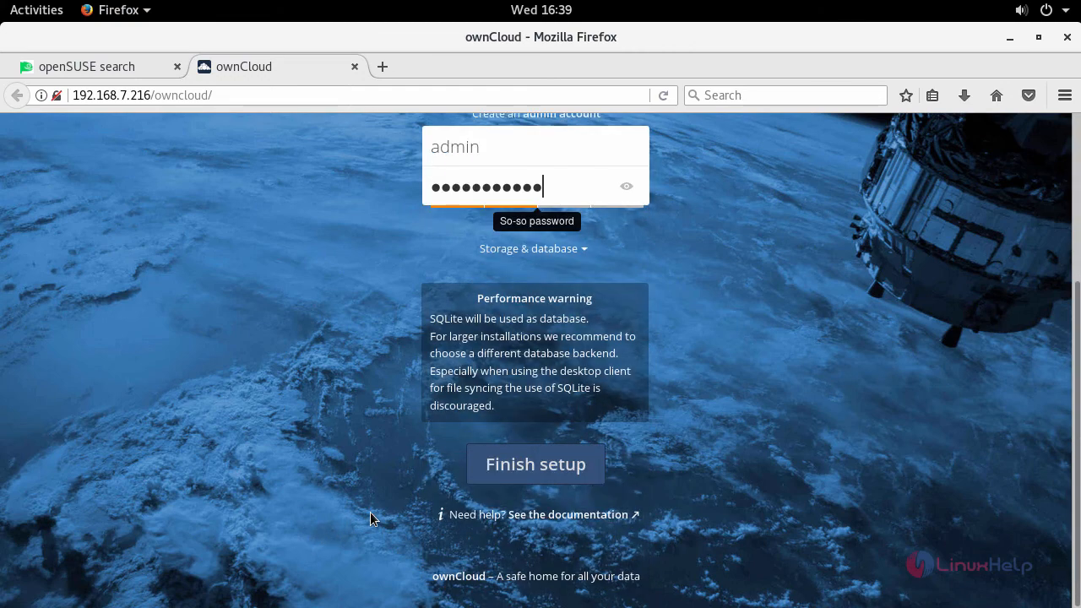
left_click(536, 462)
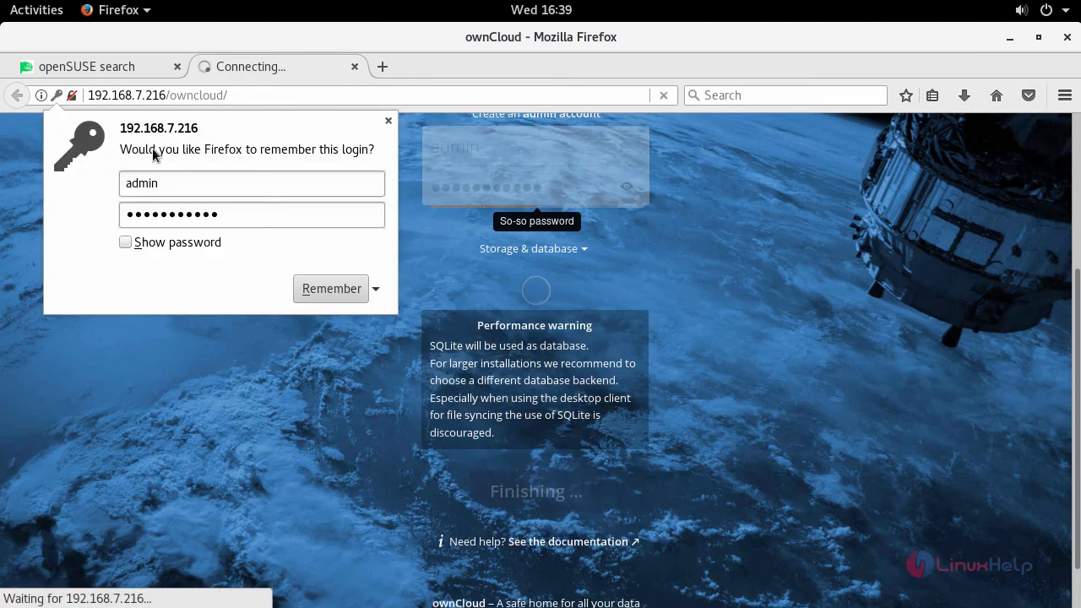
- Decline Firefox's remember-login offer, log in as admin and close the welcome overlay
left_click(389, 120)
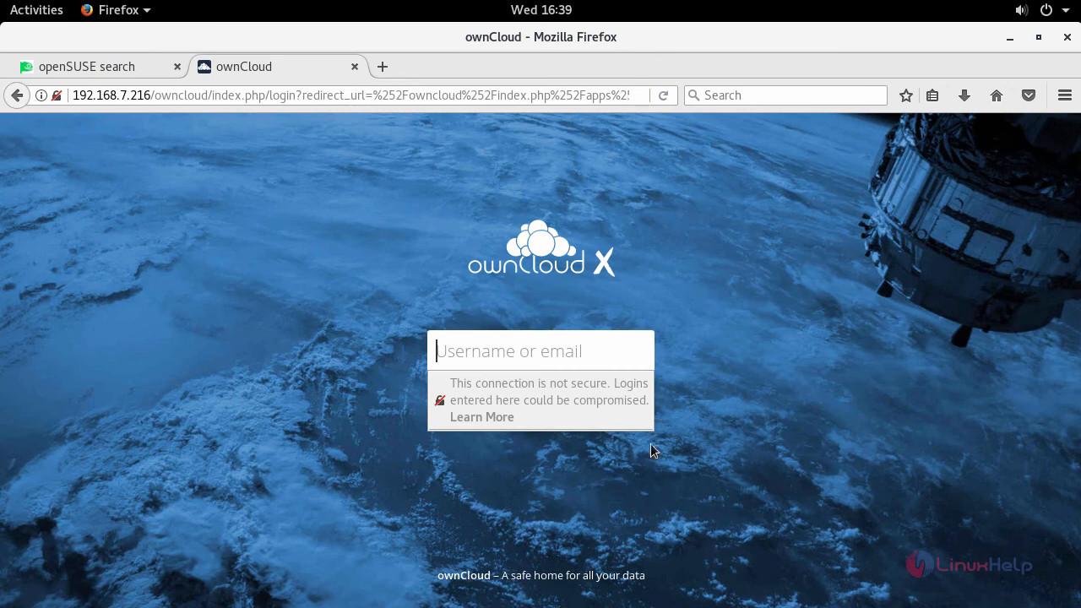
left_click(540, 350)
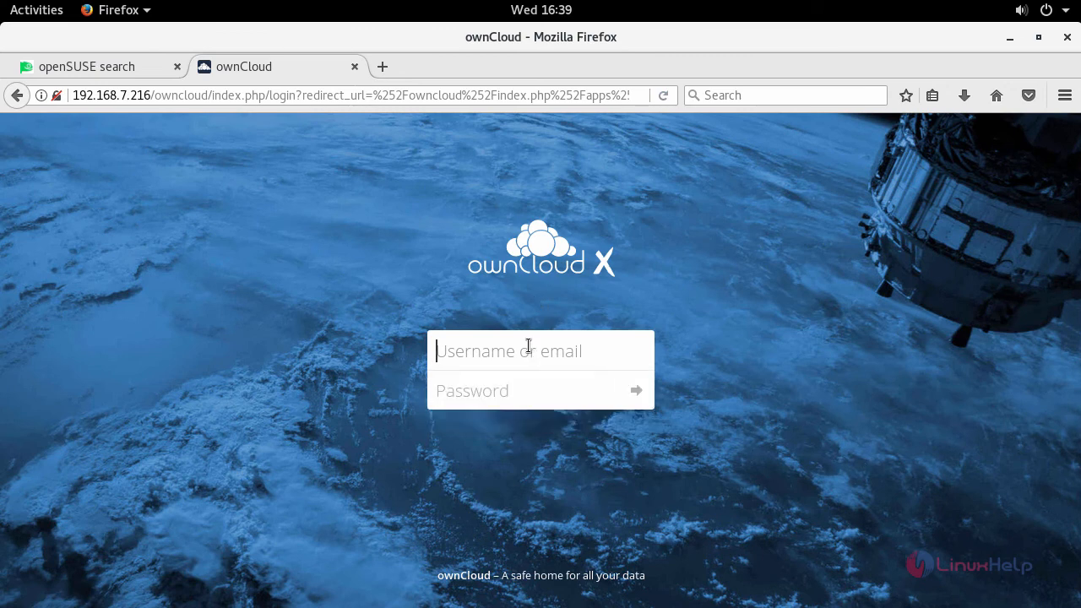
type("admin")
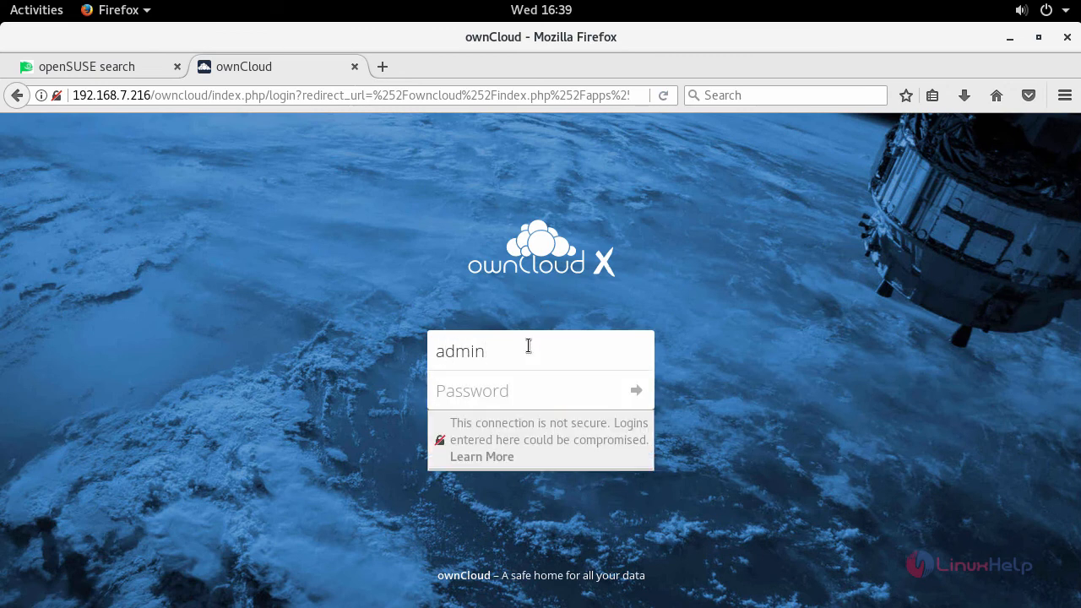
type("••")
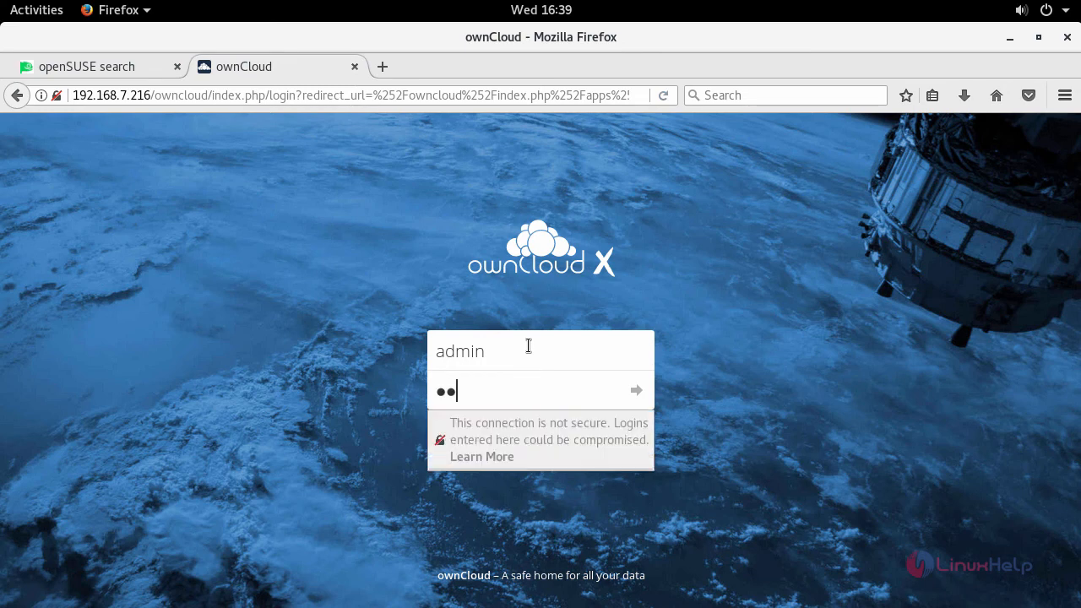
type("assword")
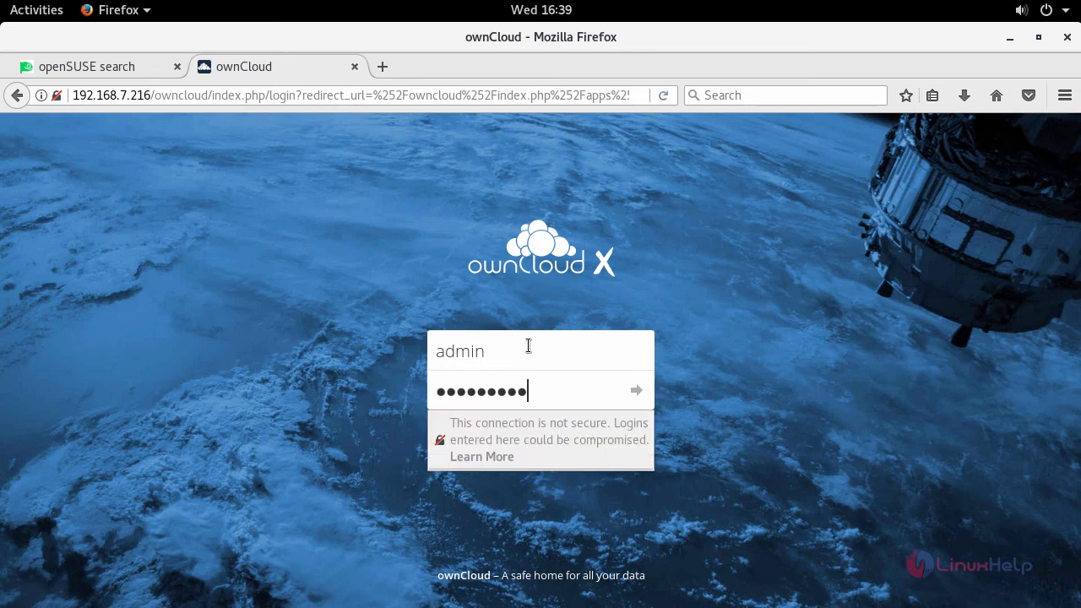
left_click(637, 391)
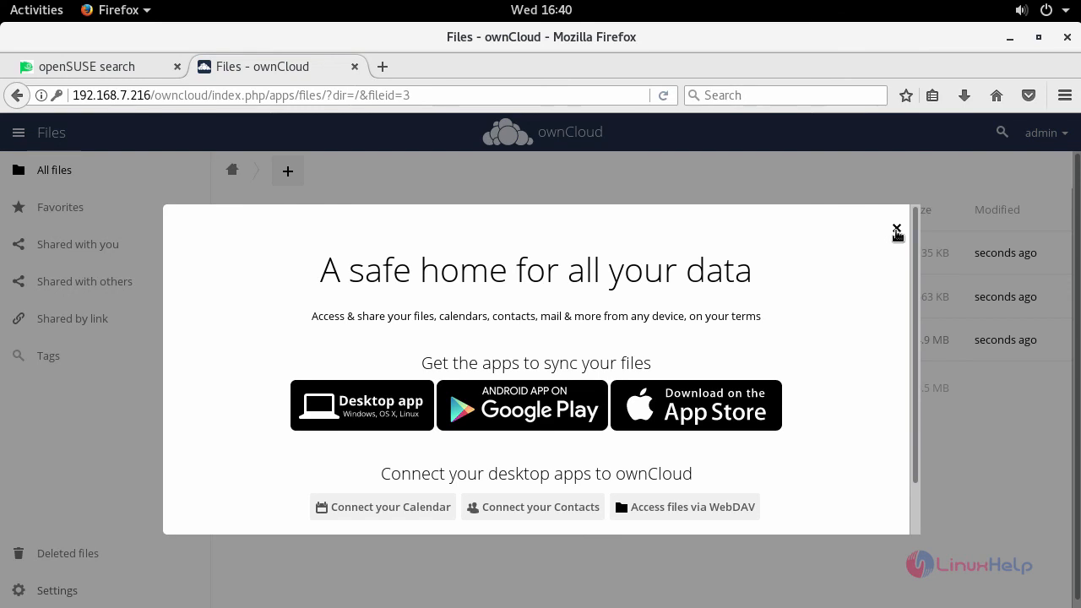
left_click(899, 230)
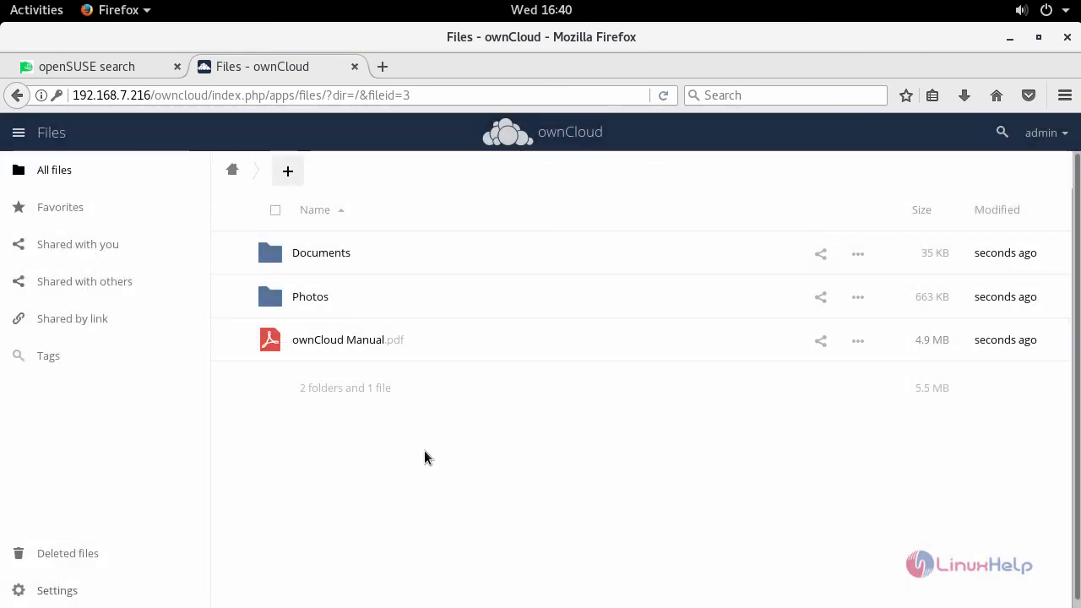